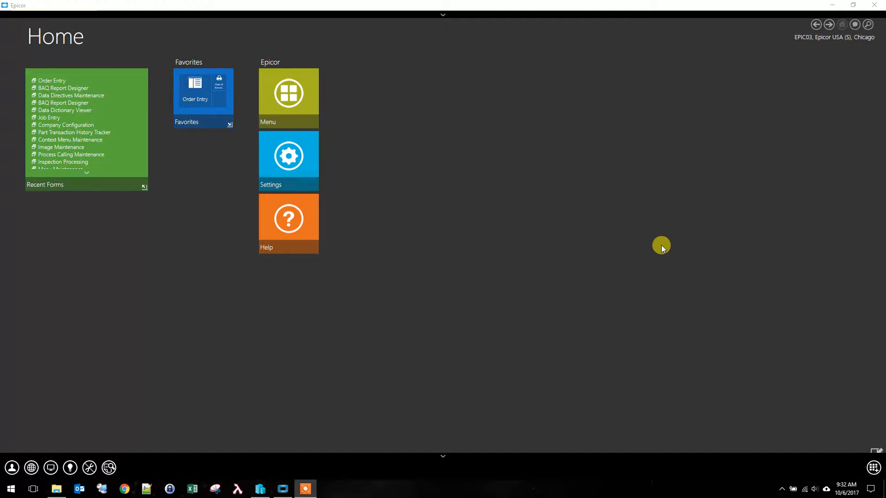
mouse_move(186, 304)
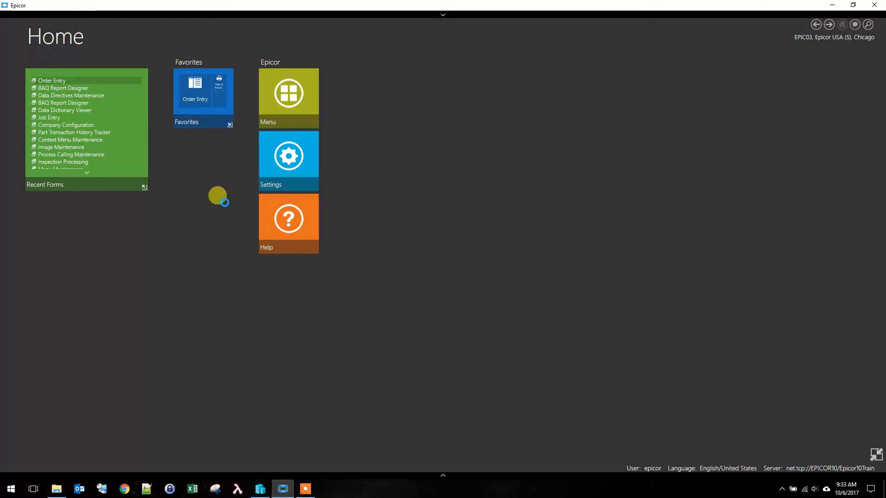
mouse_move(418, 235)
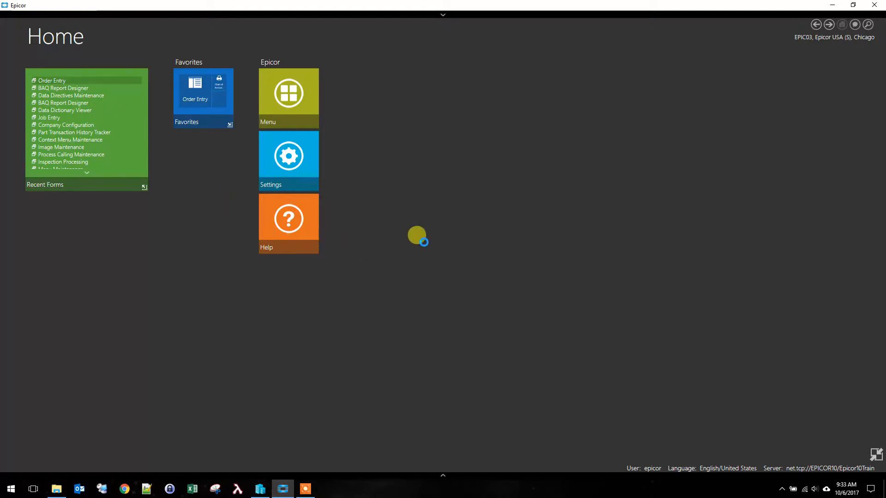
Load Sales Order Entry in developer mode with the user's personalization layer, which raises a compile error.
click(195, 91)
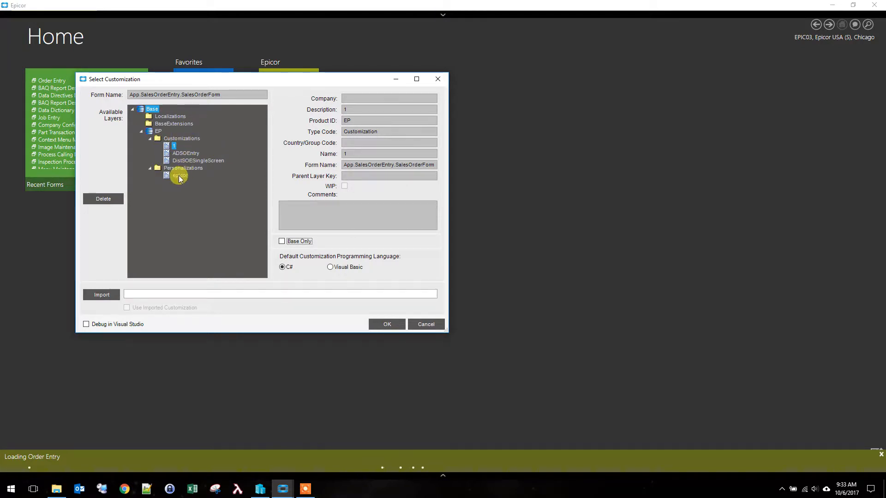
click(178, 175)
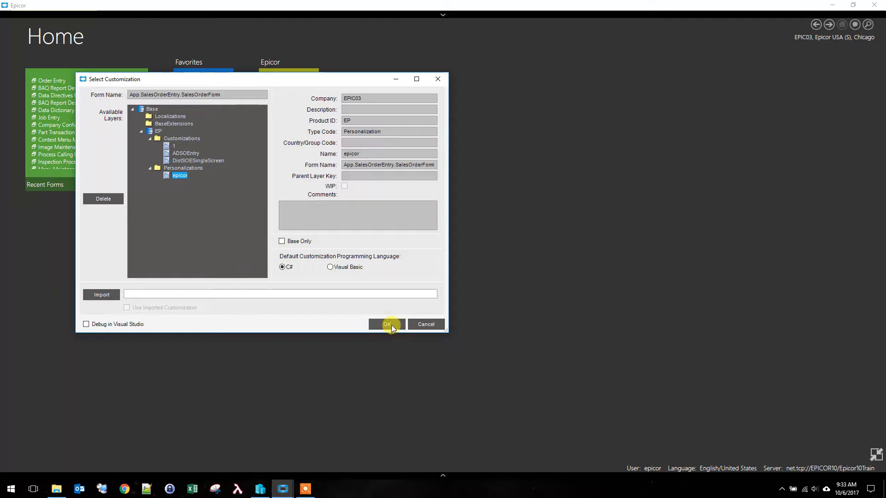
click(387, 324)
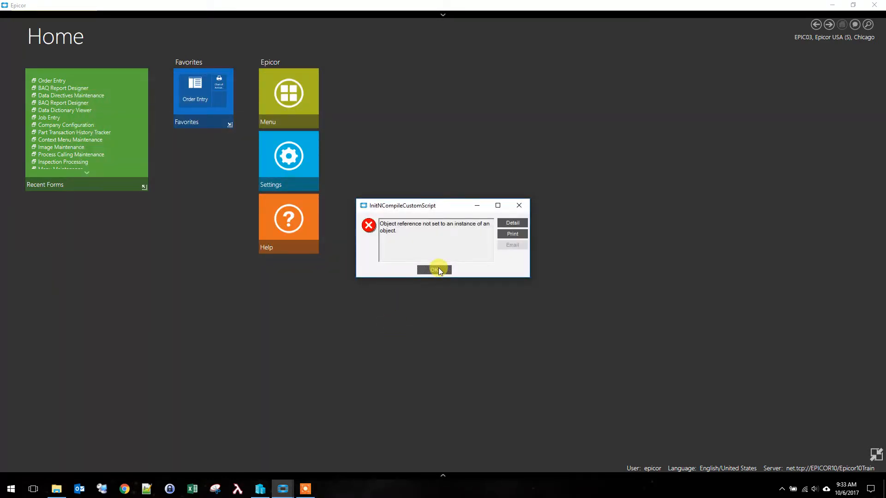
Dismiss the script error and bring up the Customization Tools dialog from the Tools menu.
click(434, 269)
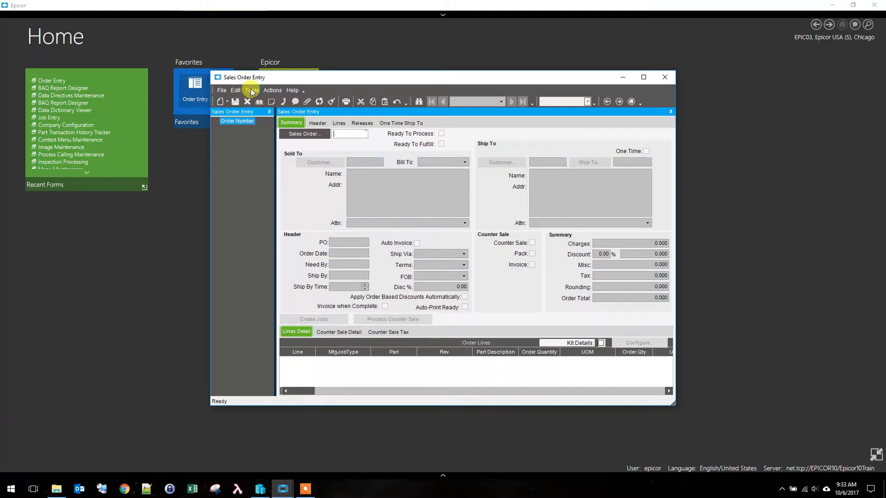
click(251, 90)
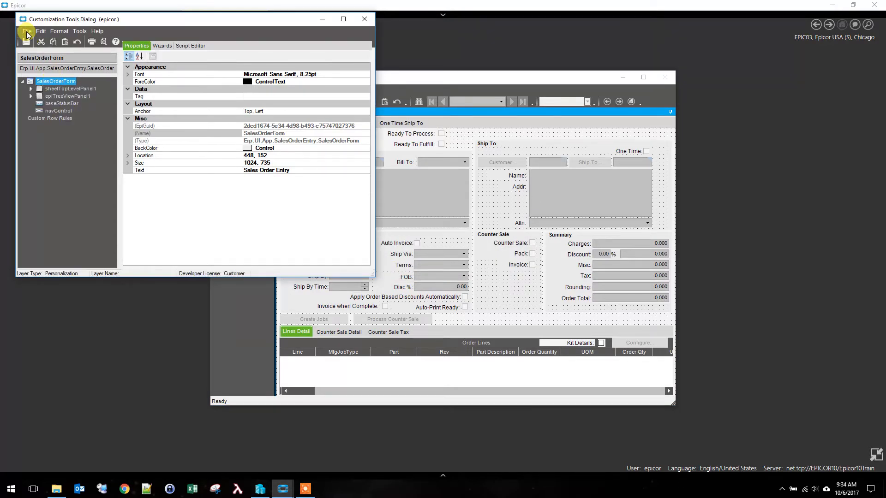
Start Save Customization As for All Companies with name 1.01 and description 1.01.
click(26, 32)
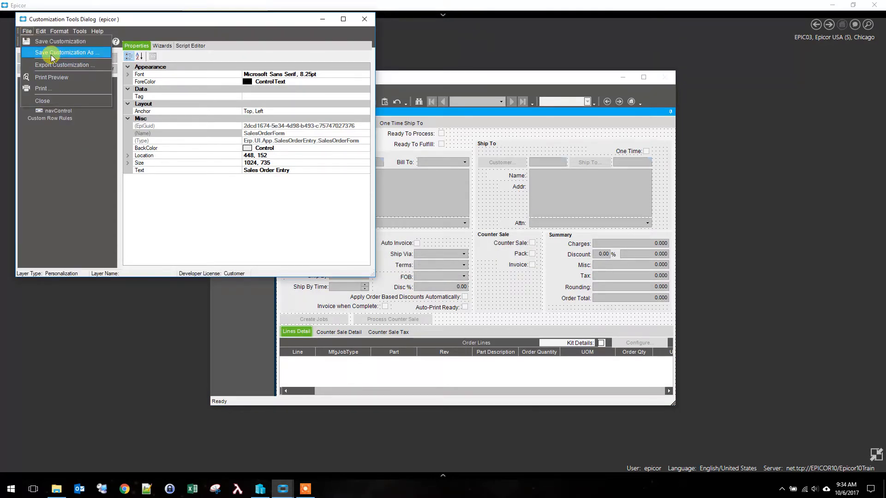
click(65, 52)
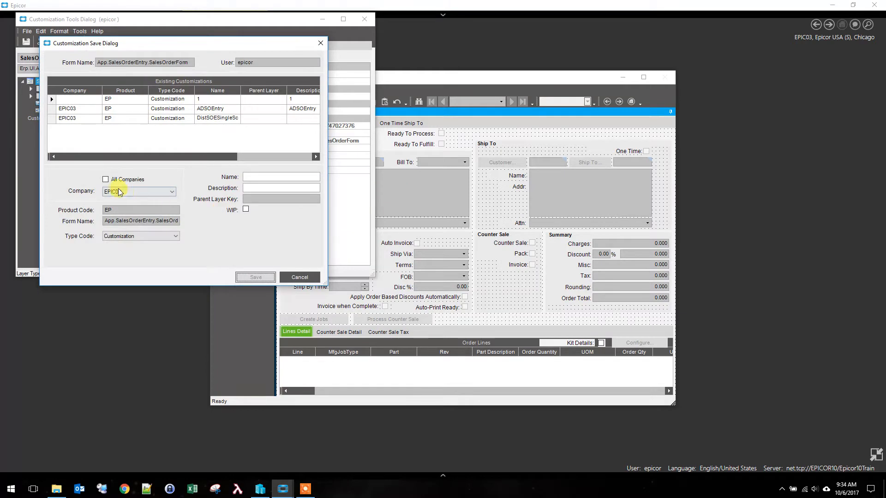
click(105, 179)
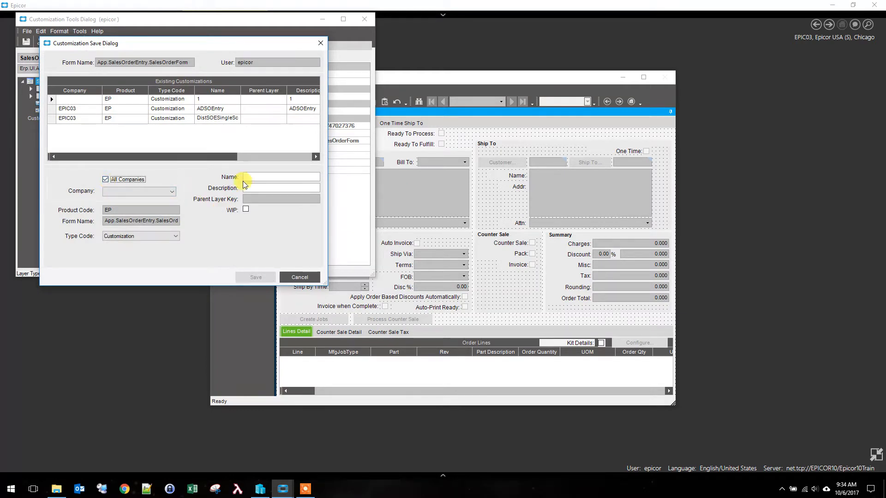
text(1.0)
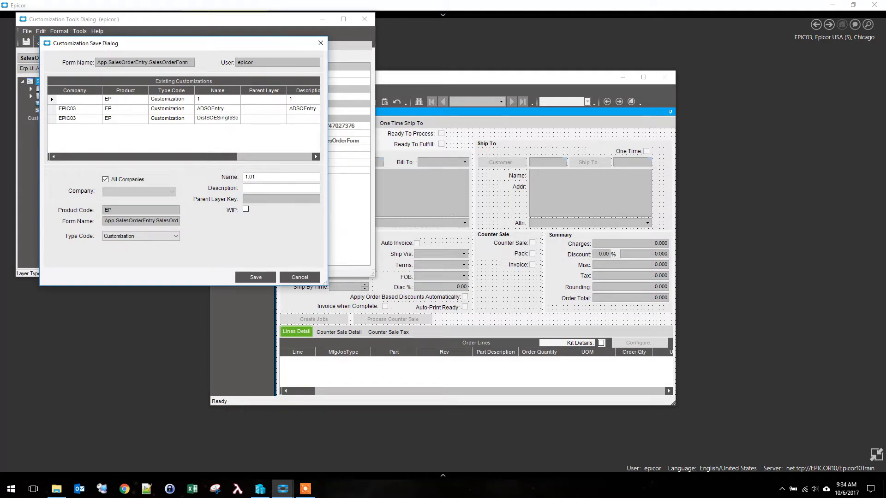
text(1.01)
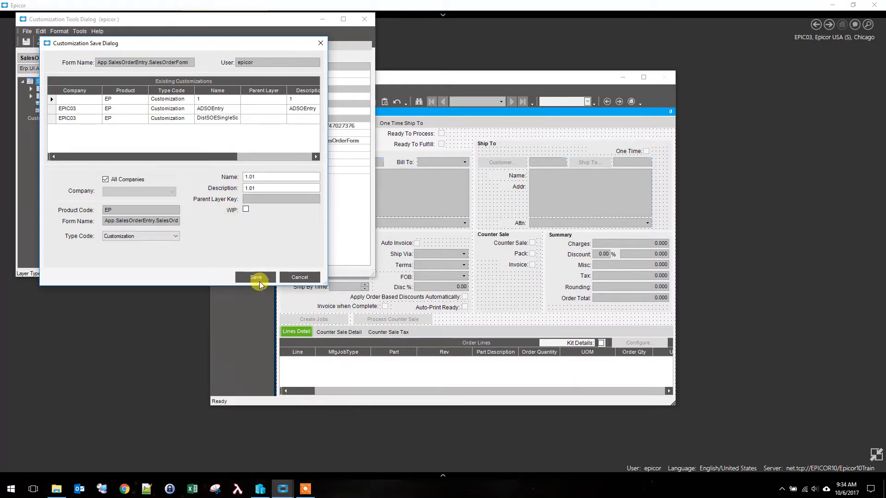
Save customization 1.01 with the comment 'Hot Keys' and close back to the Home screen.
click(255, 278)
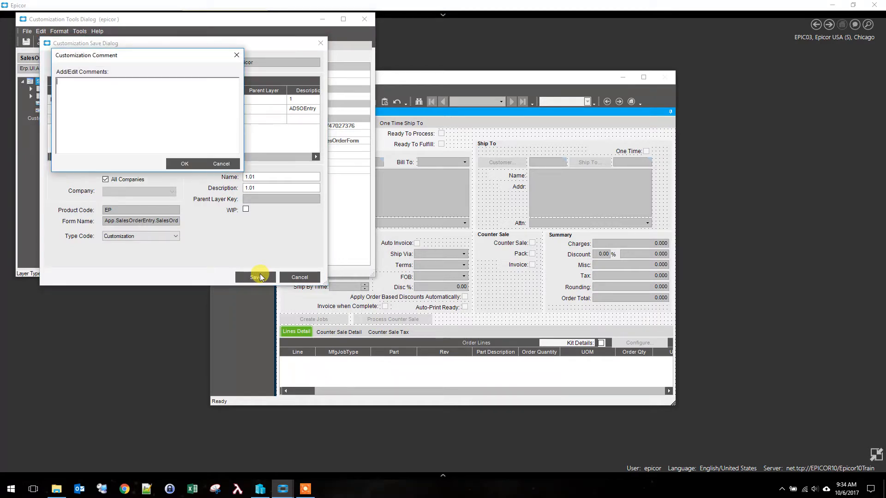
text(H)
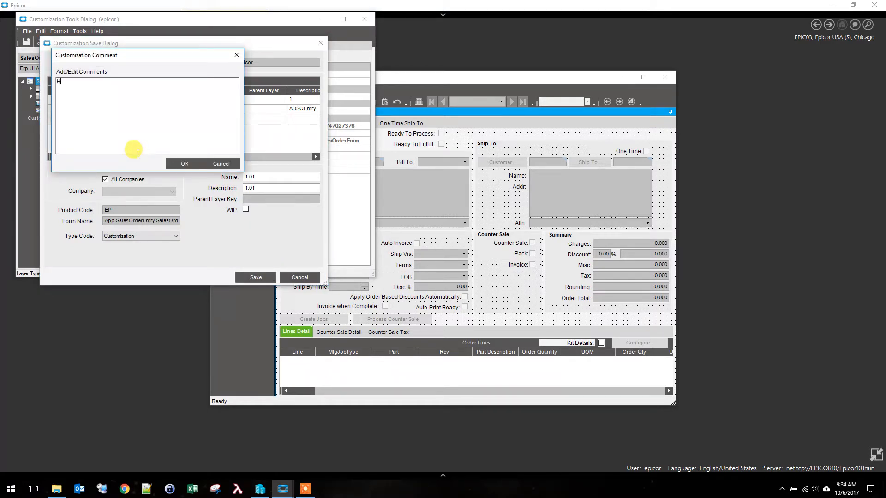
text(ot Keys)
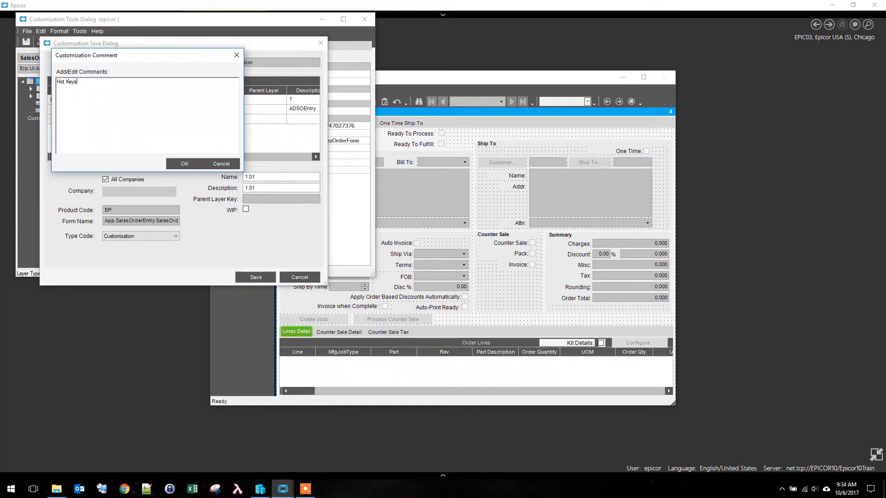
click(185, 164)
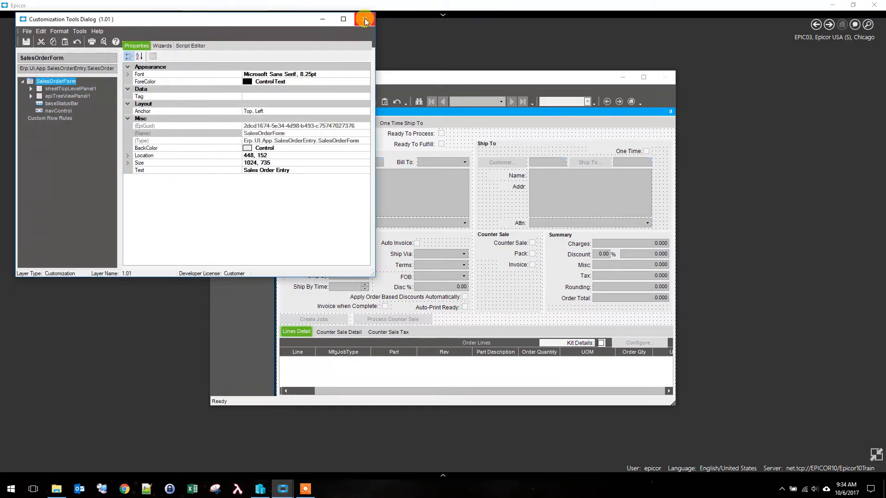
click(363, 18)
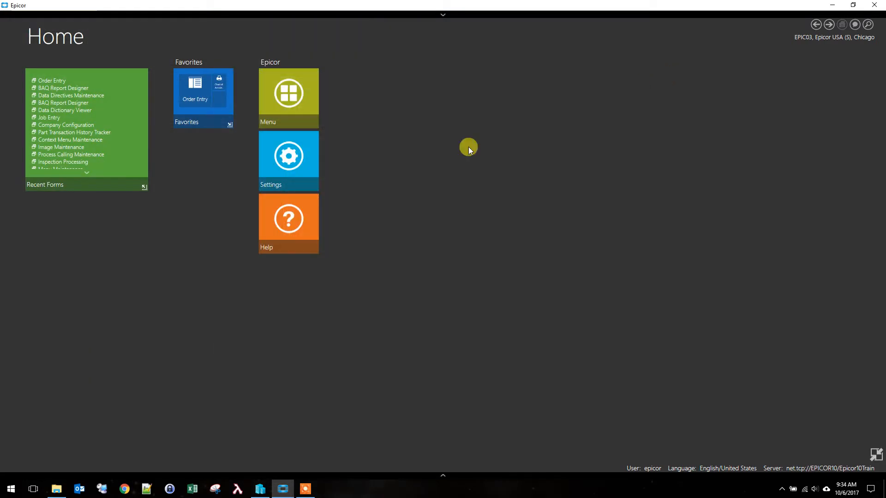
mouse_move(445, 474)
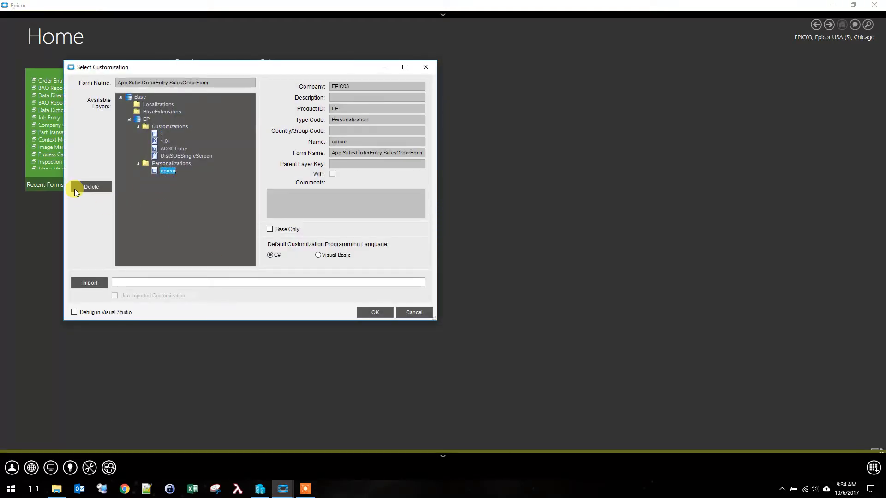
Delete the user's personalization layer and select customization 1.01 in the layer list.
click(92, 186)
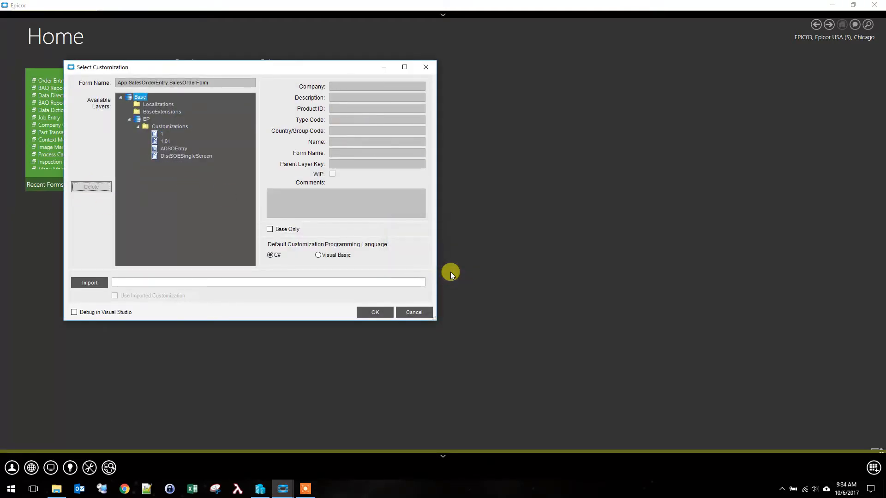
click(165, 141)
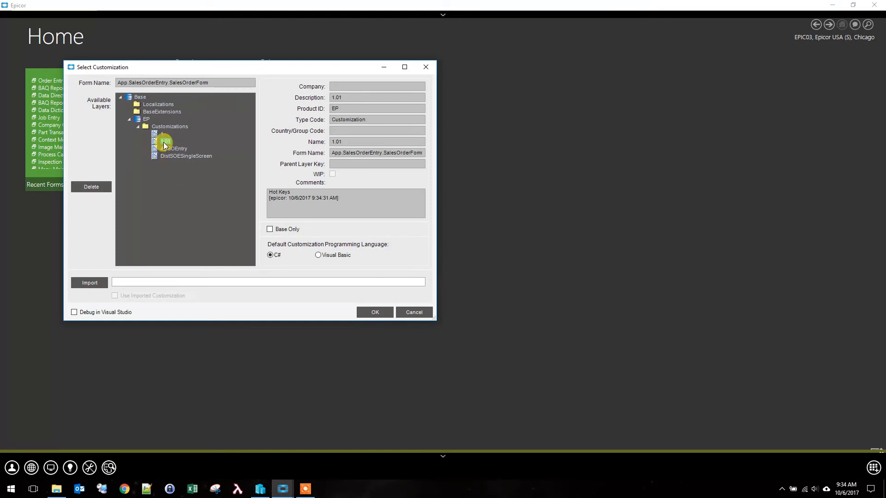
Load Sales Order Entry with customization 1.01 and begin a new order at the Customer field.
click(375, 312)
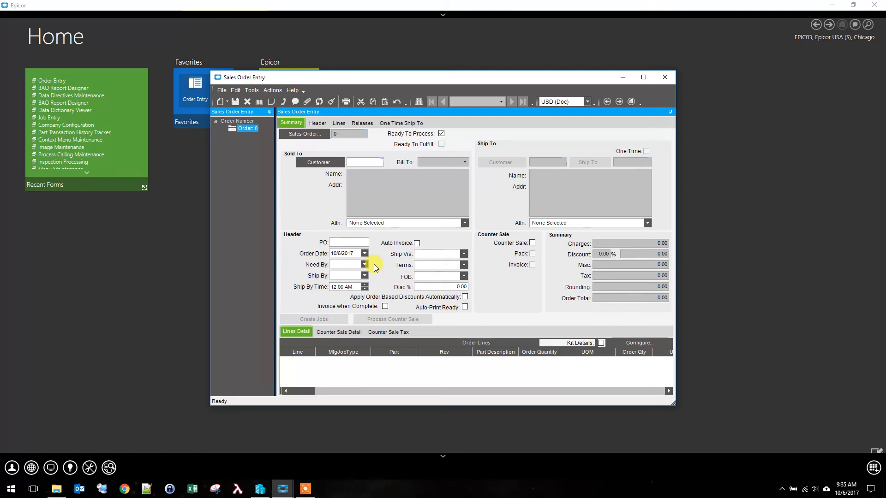
click(364, 163)
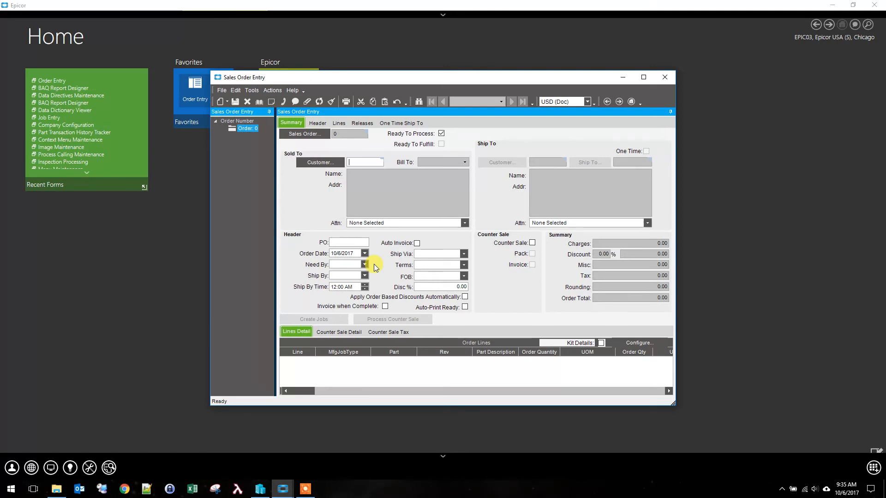